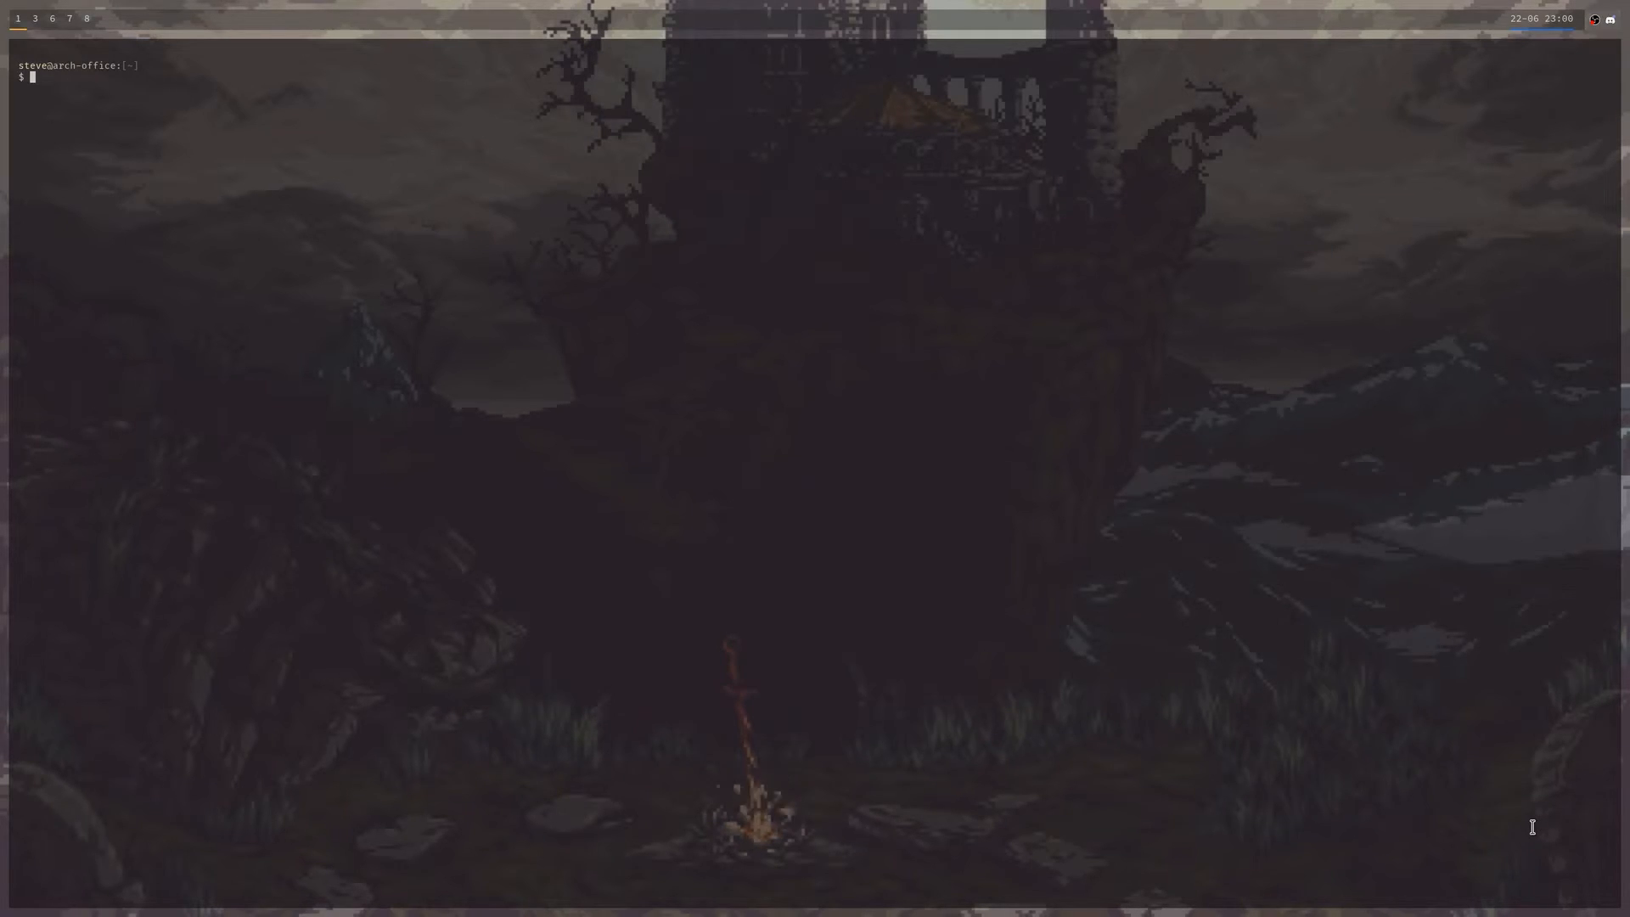
# Launch Neovim on an empty buffer with the v alias from the shell
pyautogui.write('v')
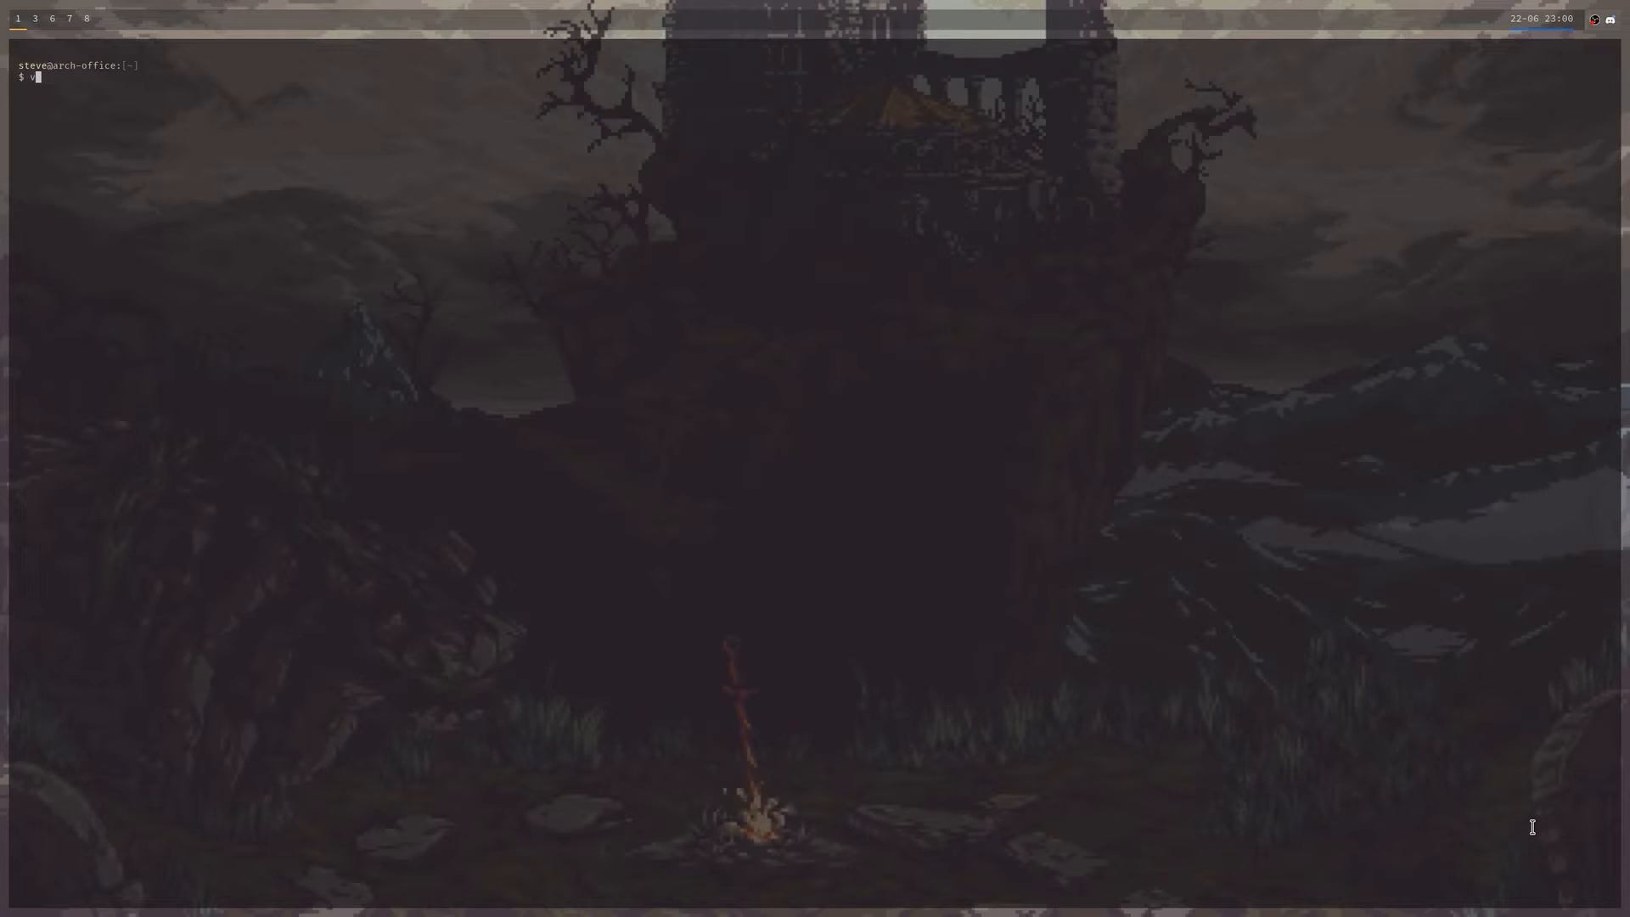
pyautogui.press('enter')
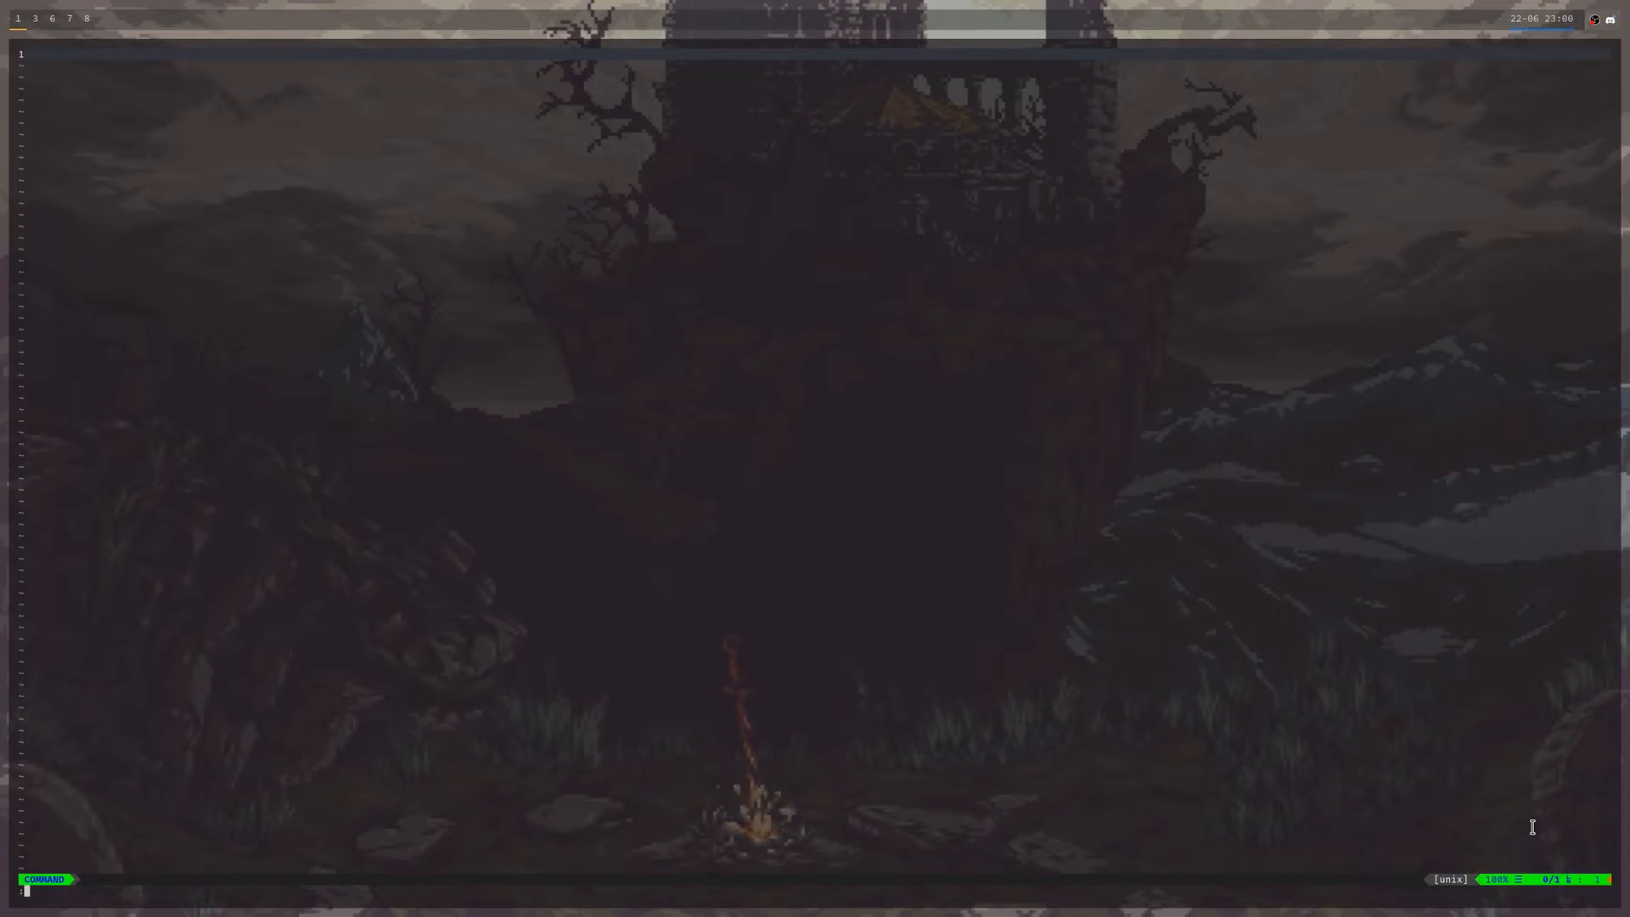
# Edit ~/.config/nvim/init.vim, adding a VIMRC section with <leader>ev and <leader>sv mappings
pyautogui.write(':edit ~/')
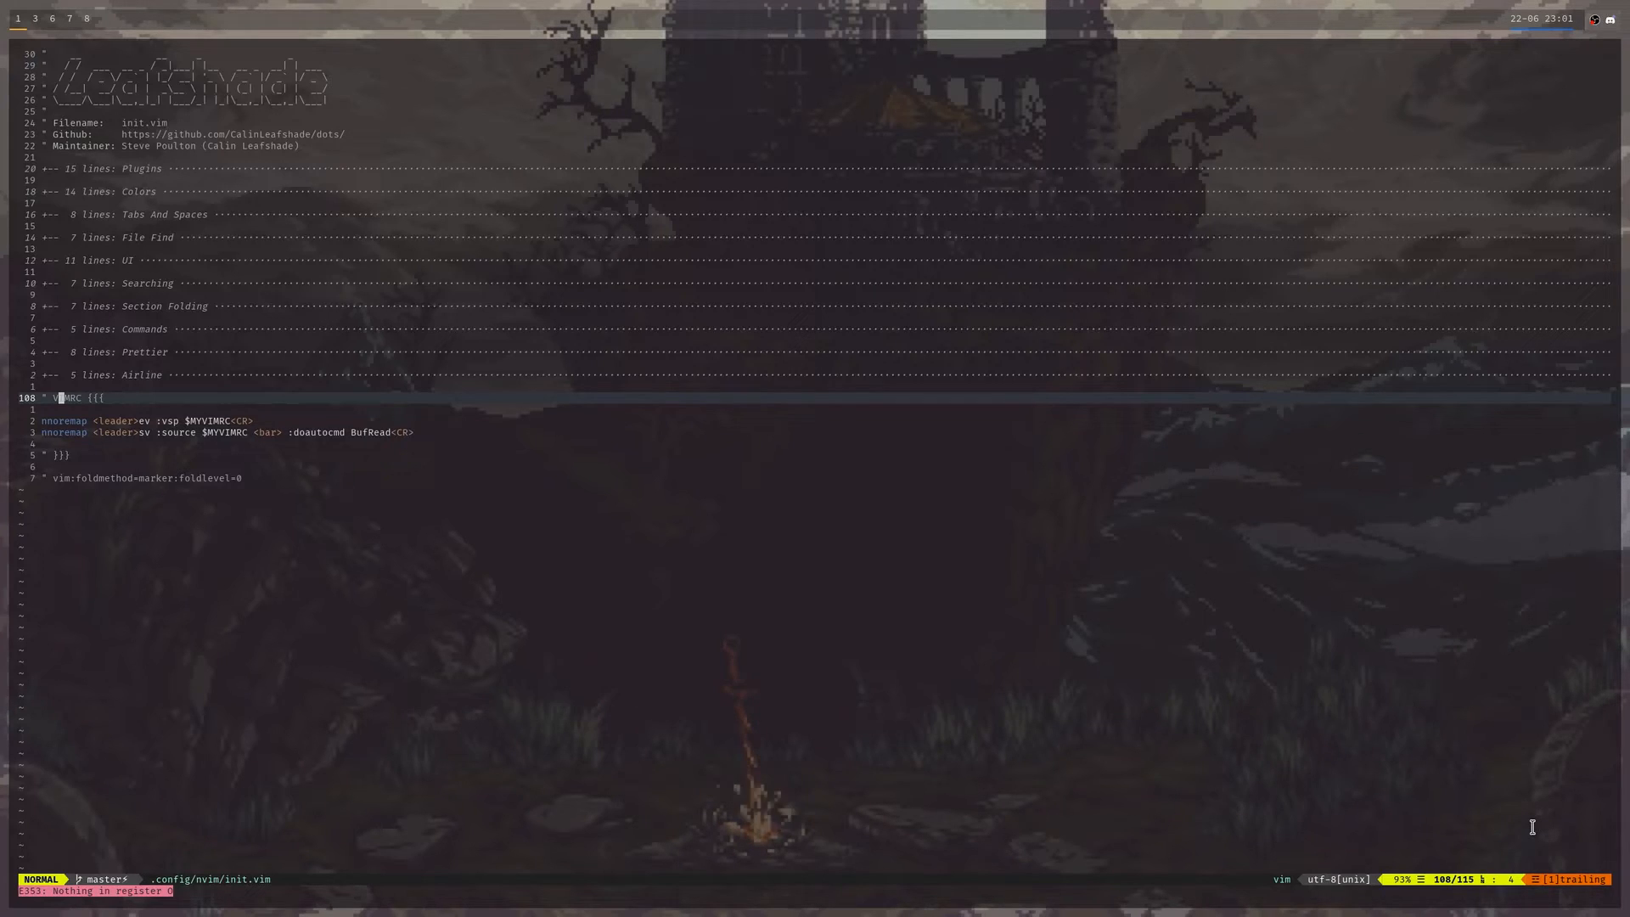
# Close the config buffer with :bd, then reopen init.vim in a vertical split via <leader>ev
pyautogui.write(':bd')
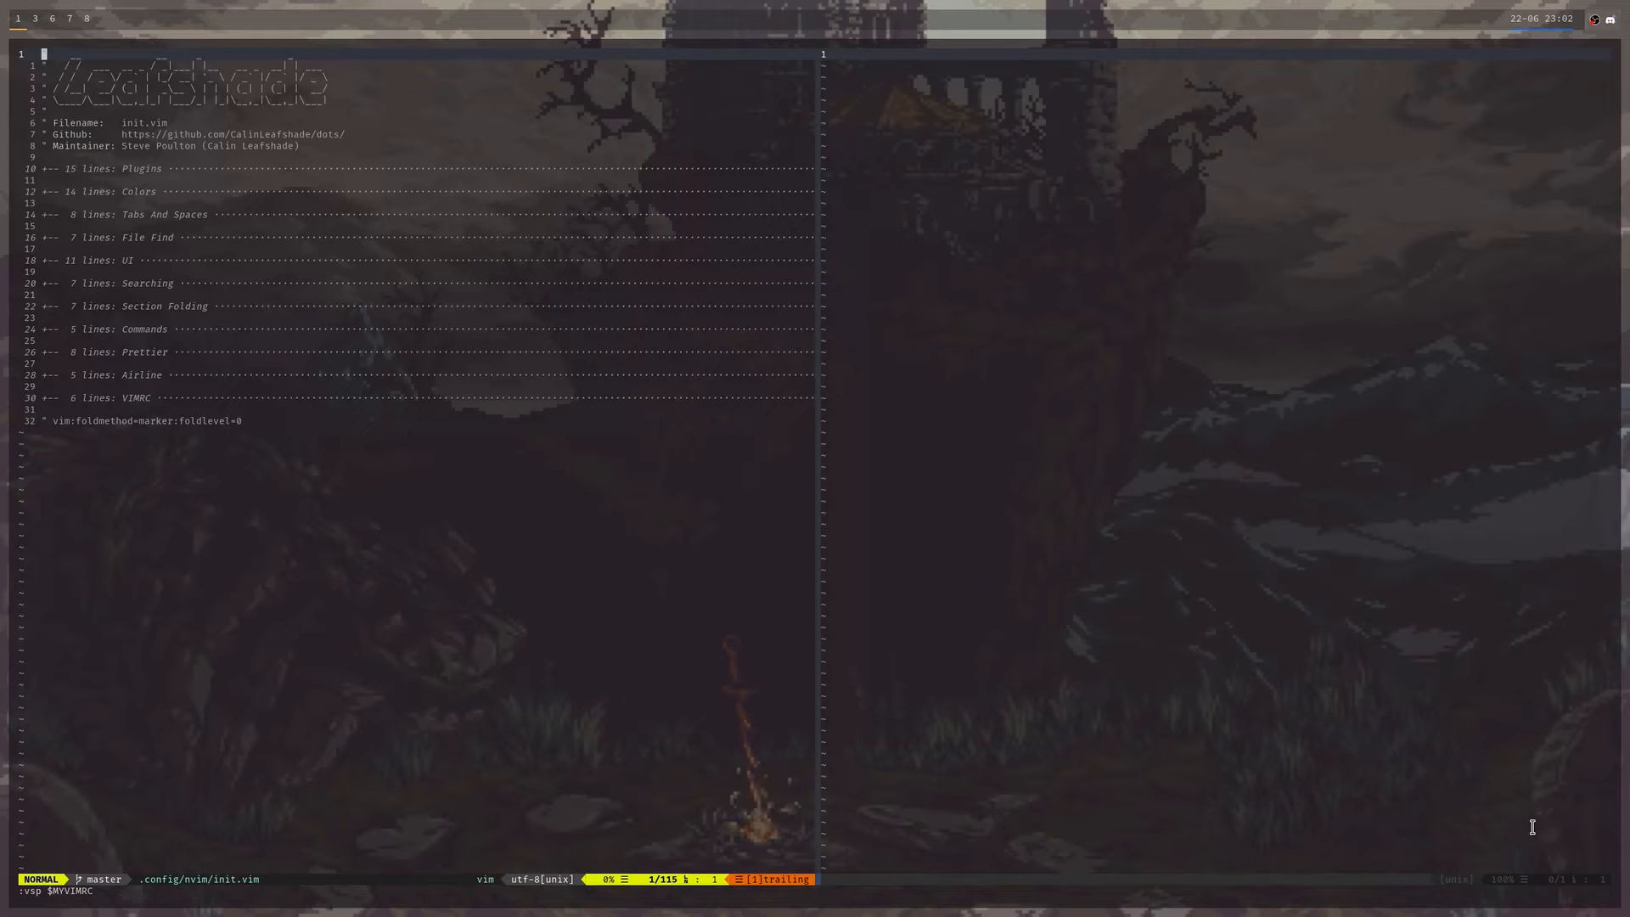
# Add 'set cursorline' to the UI section of init.vim and write it with :w
pyautogui.scroll(-3)
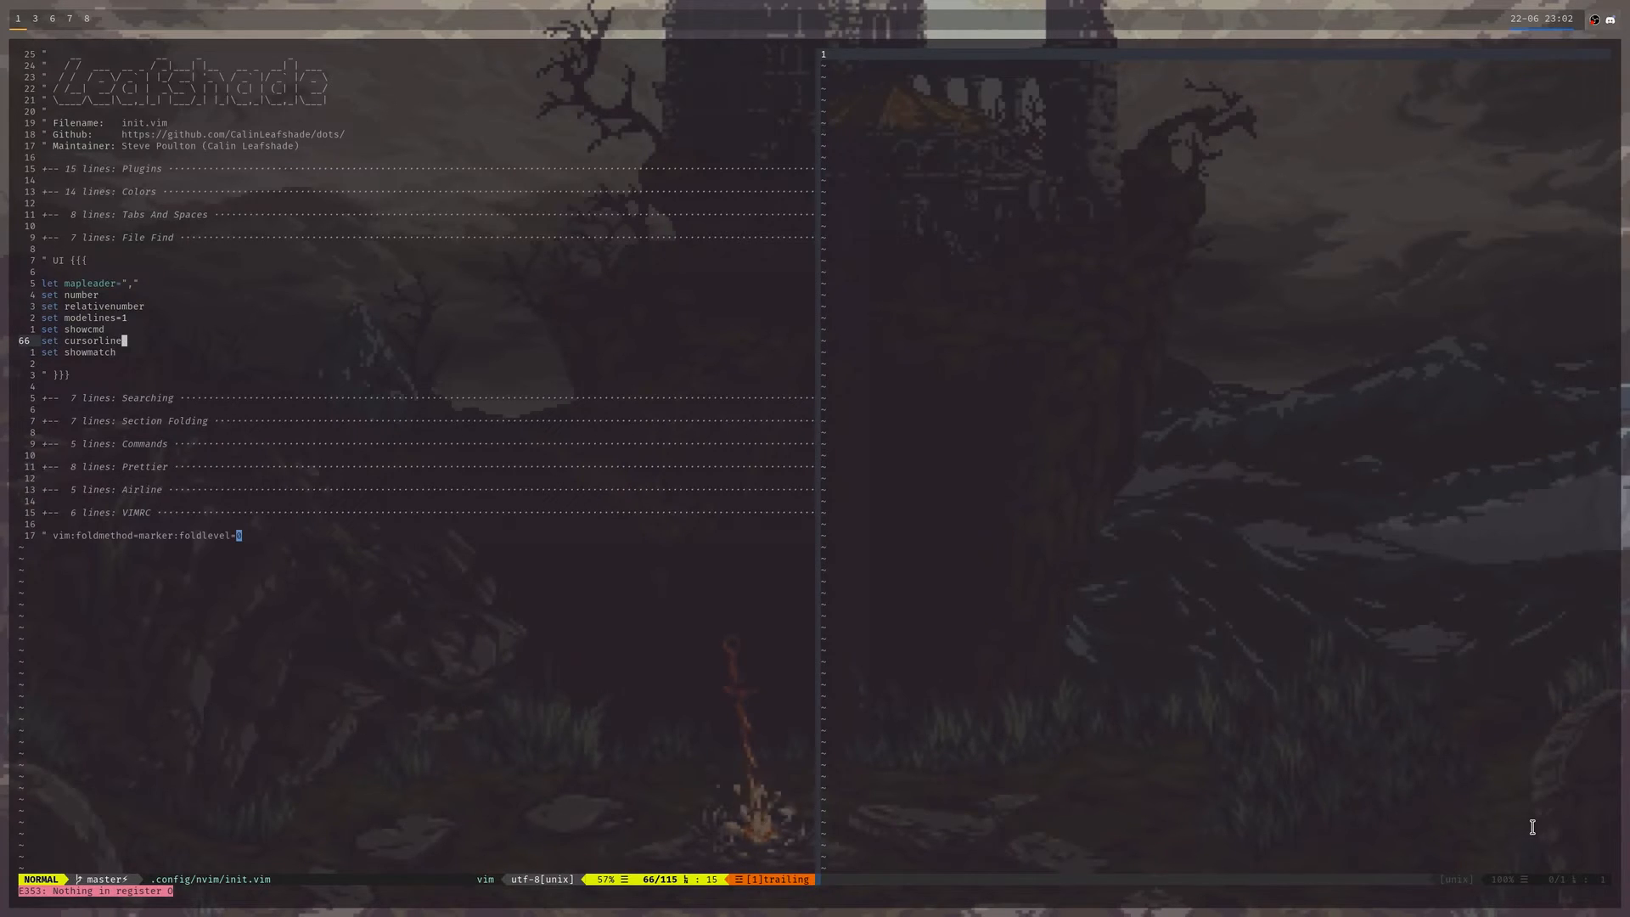
pyautogui.write(':w')
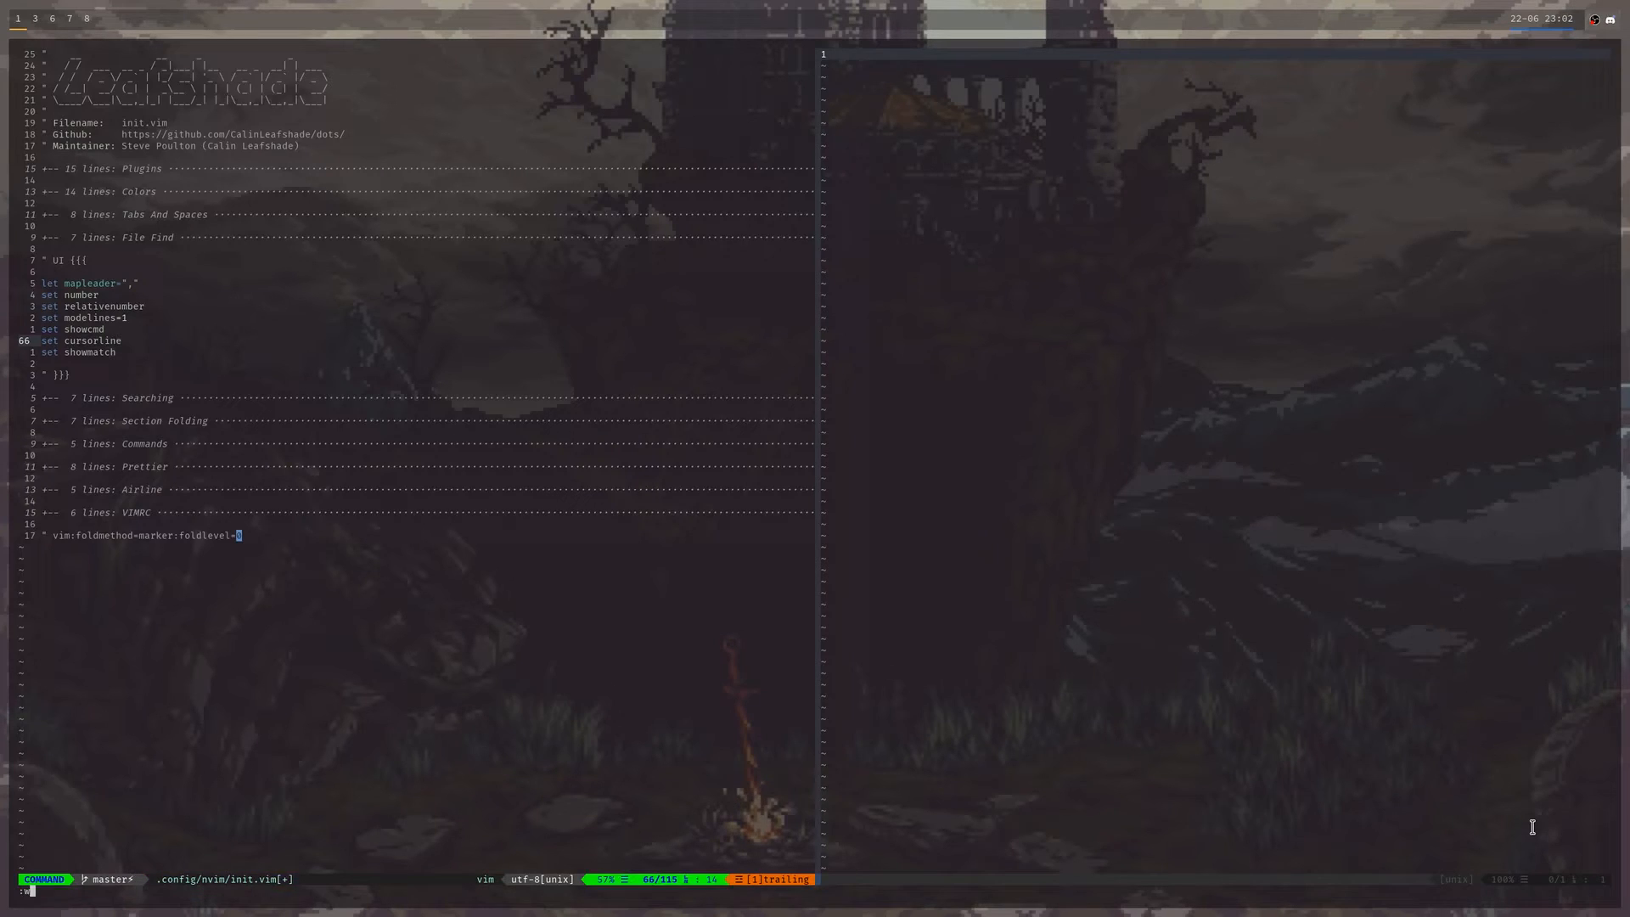